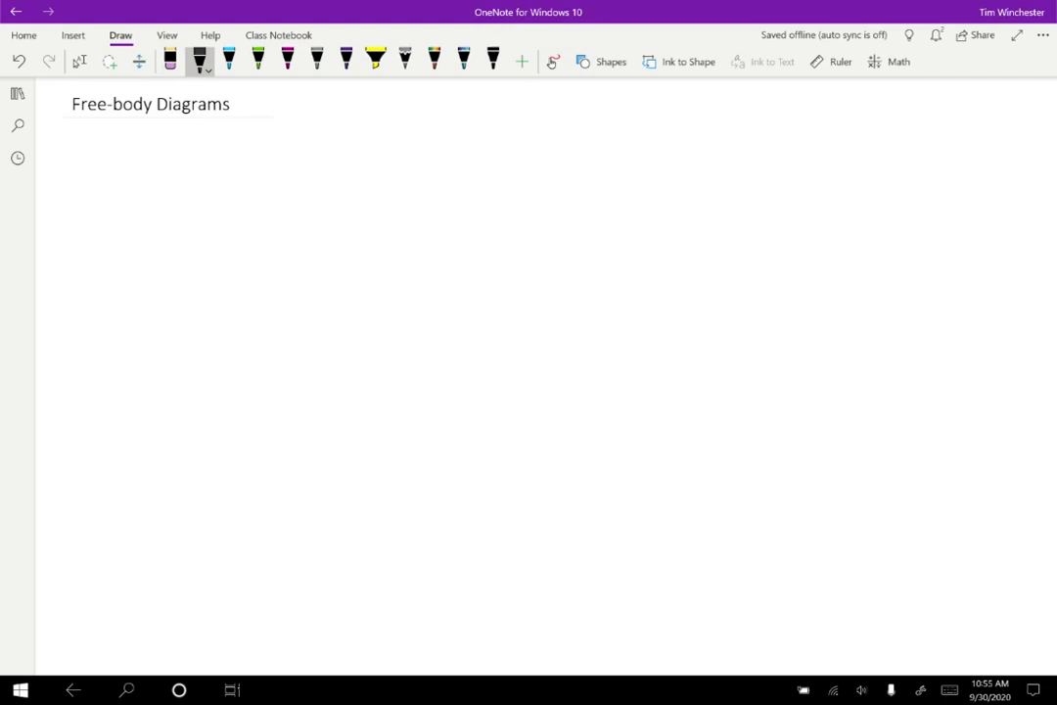
Step: Handwrite 'FBD' and an underlined 'Steps:' list with '- Title' and '- object is a dot'
drag(127, 162, 176, 162)
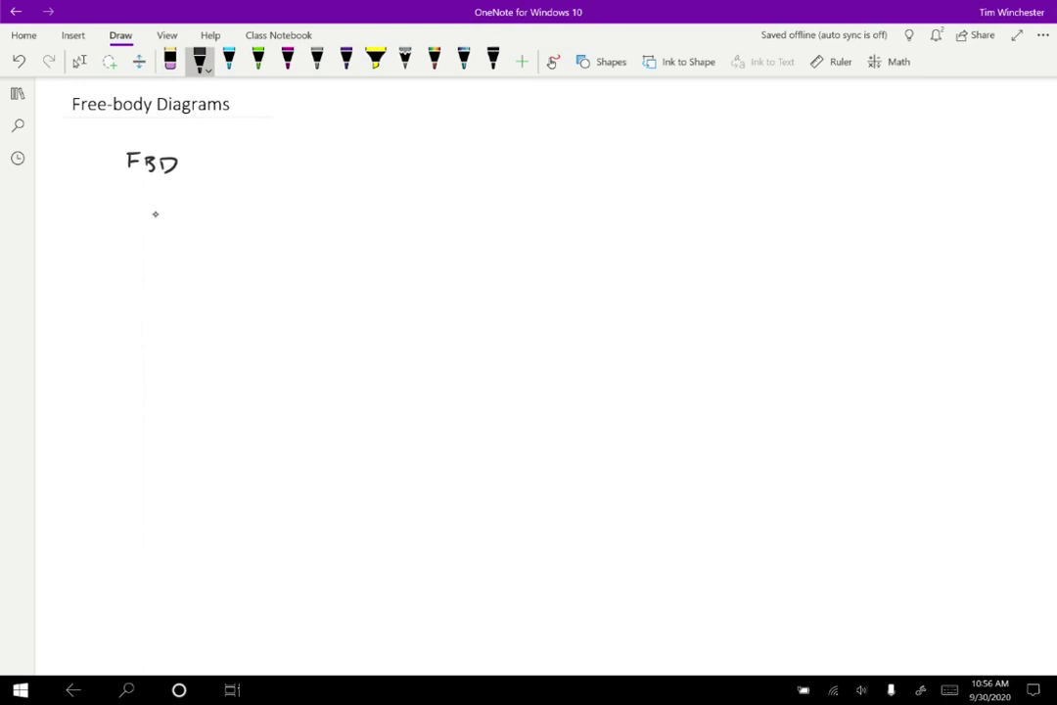
drag(145, 216, 214, 215)
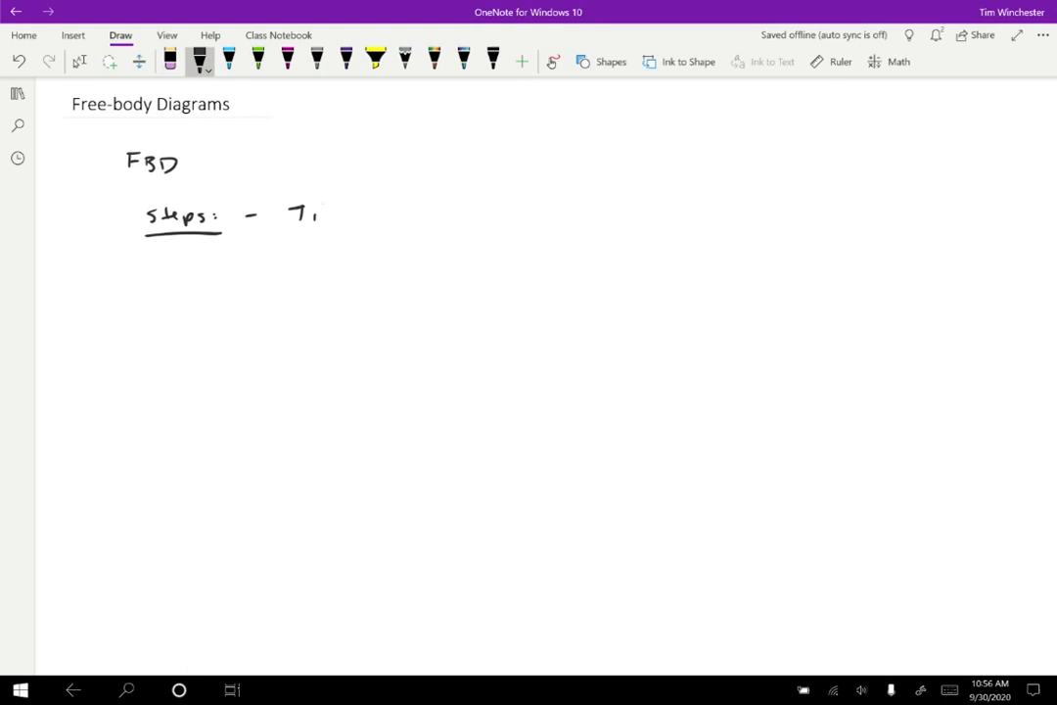
drag(293, 211, 352, 220)
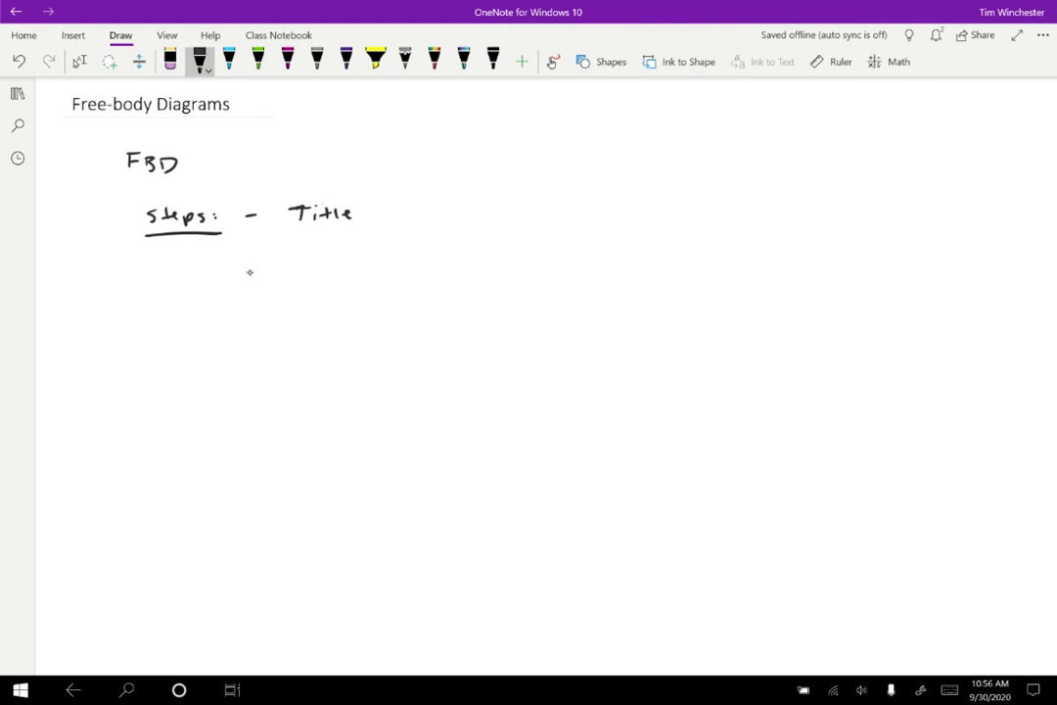
drag(240, 262, 344, 264)
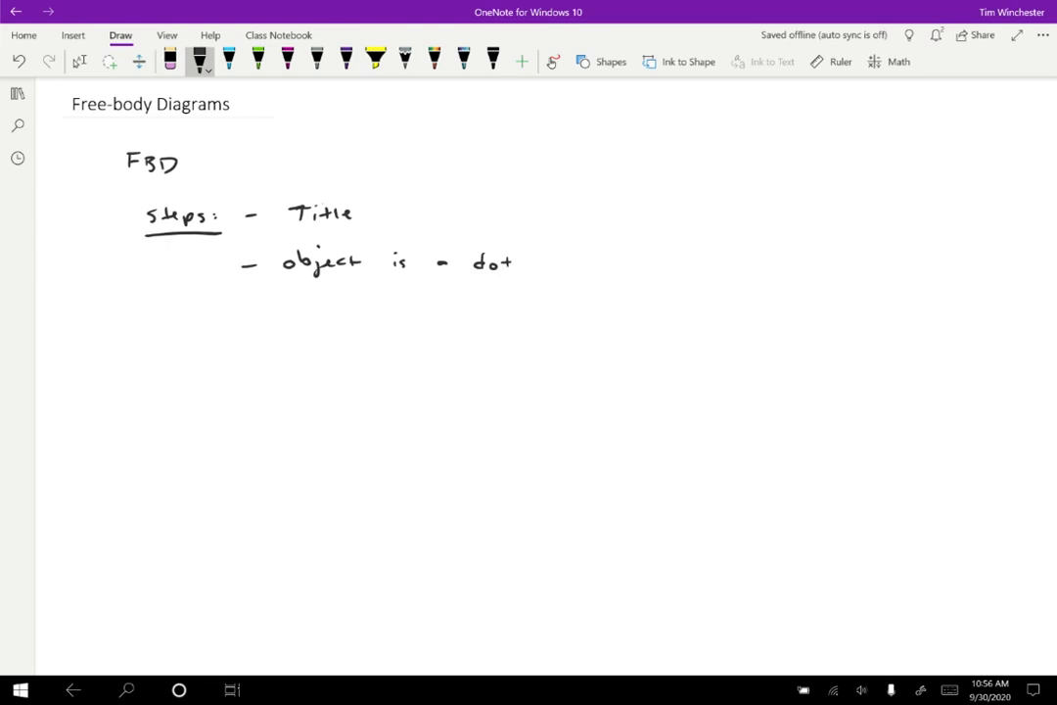
Step: Write '- Draw each force that is on the object' with 'on' underlined, and start the next bullet
drag(240, 315, 299, 315)
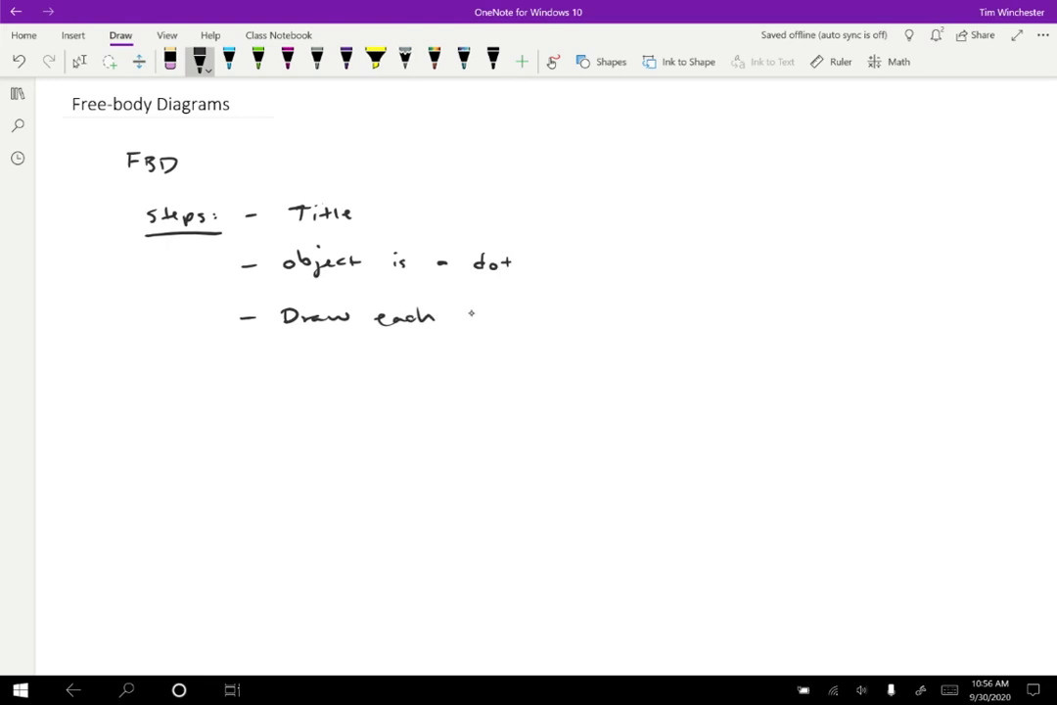
drag(460, 315, 568, 315)
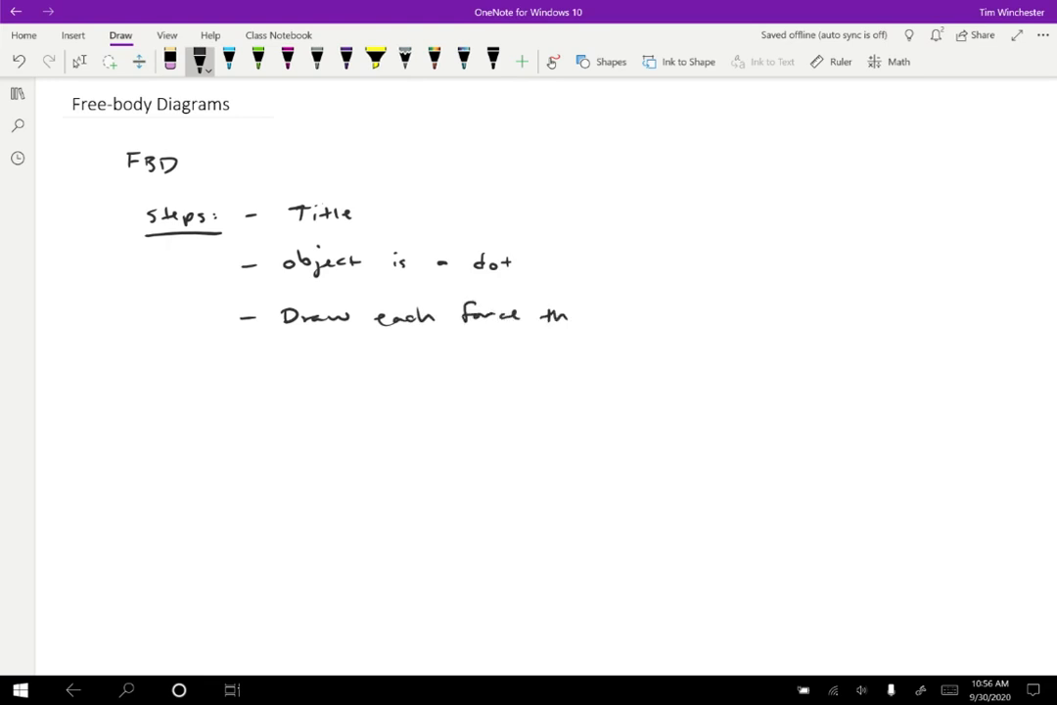
drag(544, 315, 705, 321)
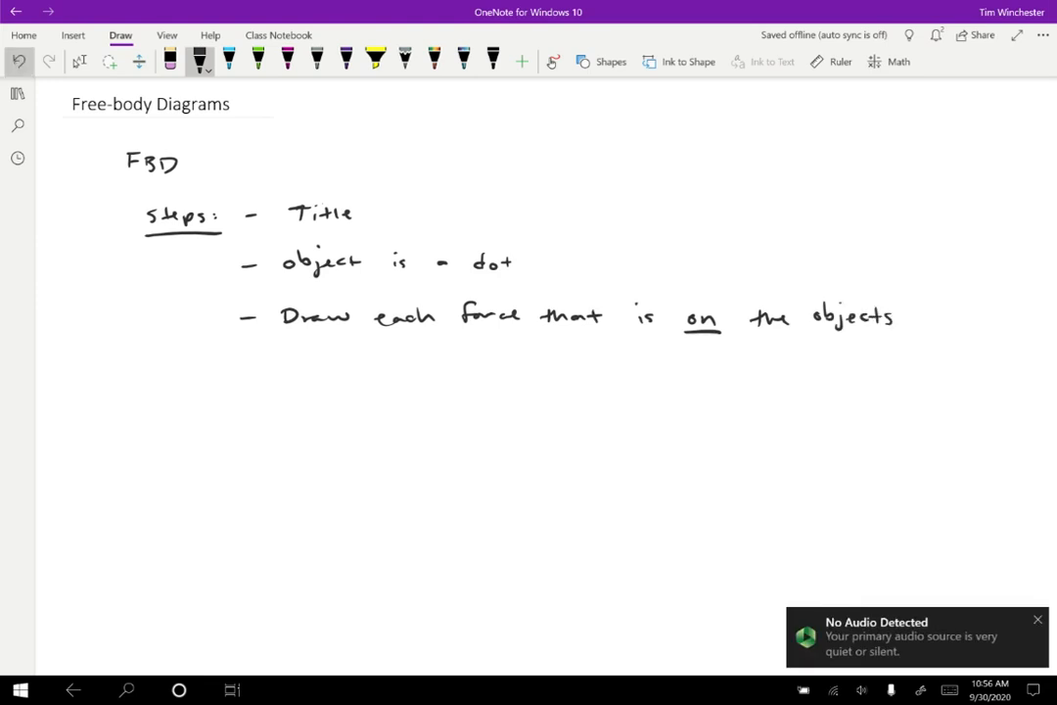
click(173, 57)
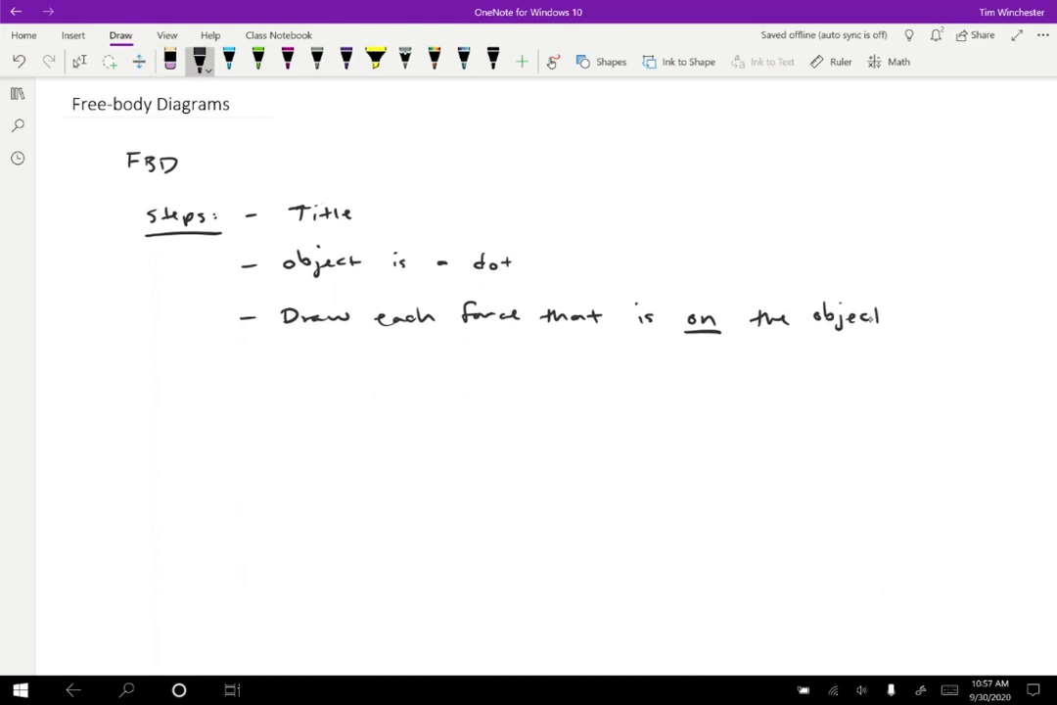
drag(240, 361, 289, 353)
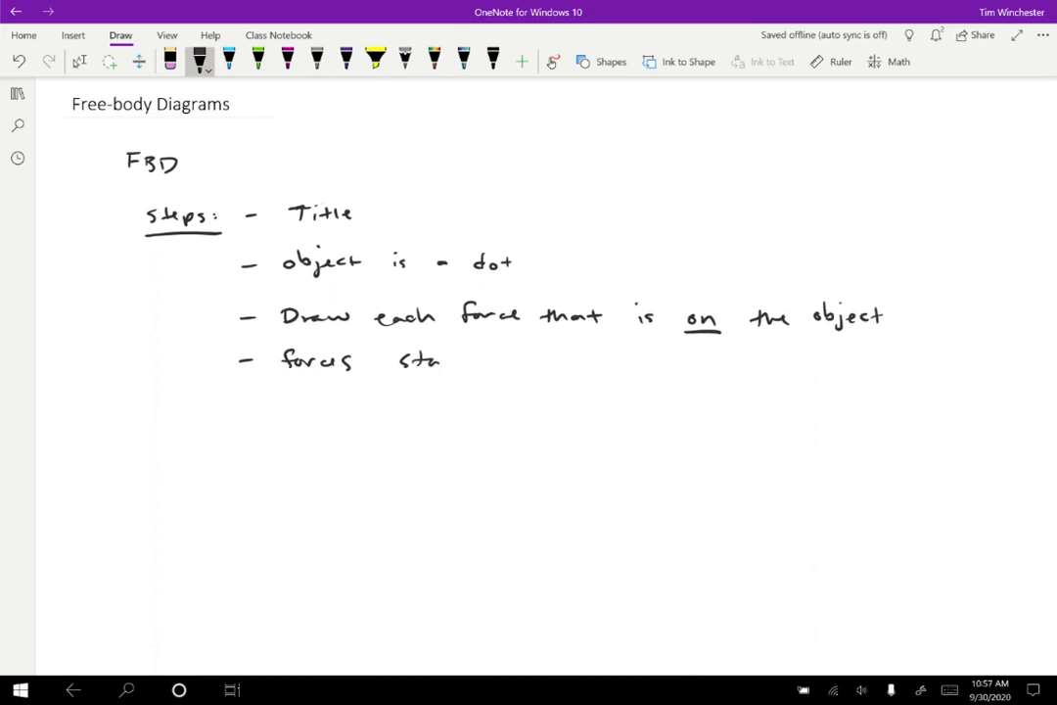
Step: Finish 'forces start on dot' and write '- Label each force with type, on, by'
drag(441, 360, 587, 364)
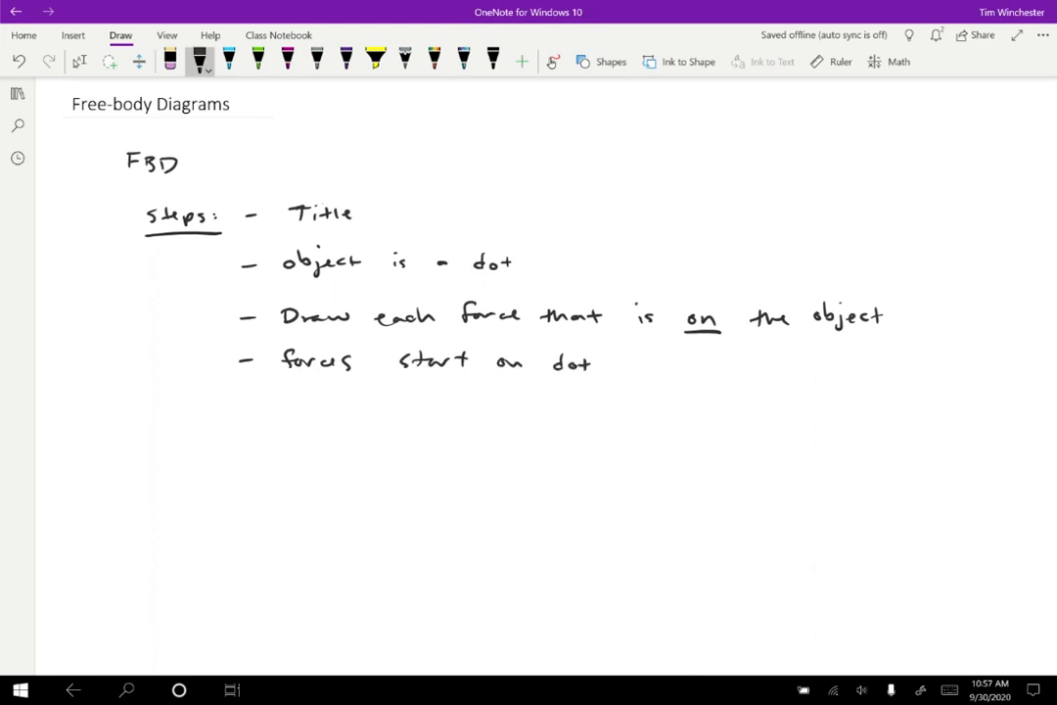
drag(239, 409, 259, 409)
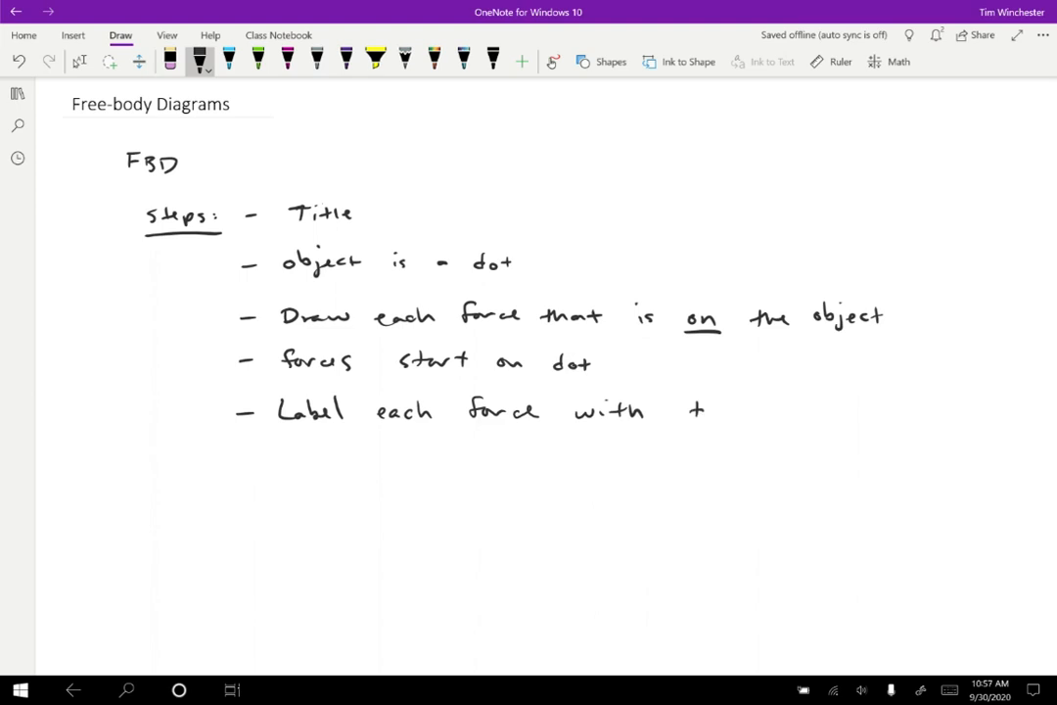
drag(695, 409, 803, 411)
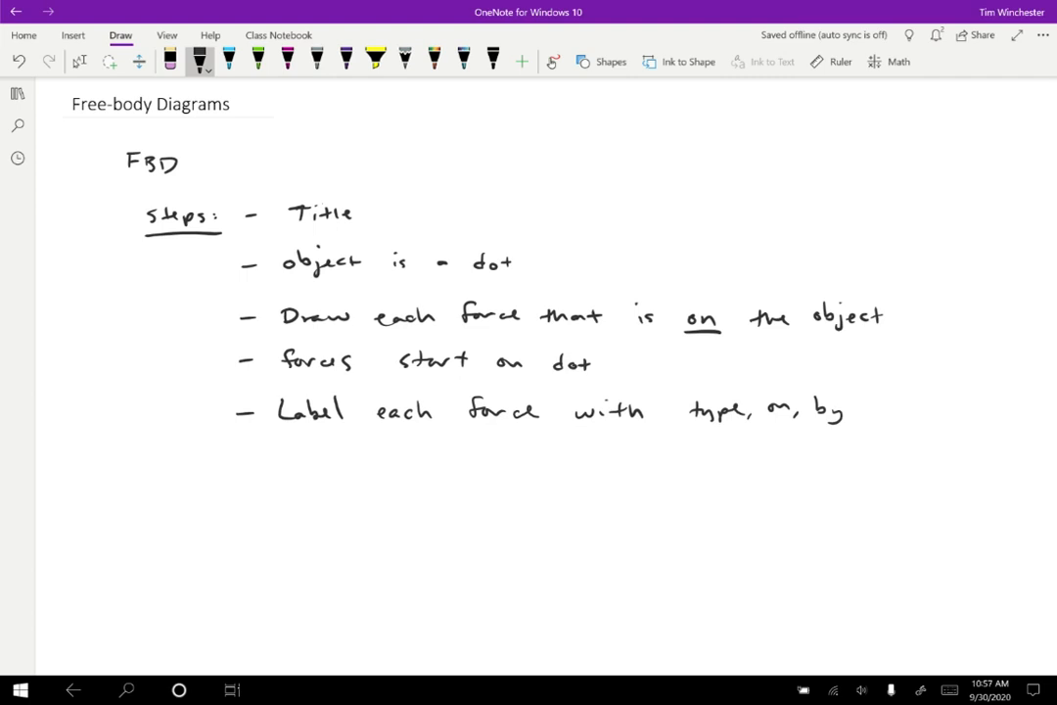
Step: Write the final step '- Be careful about mag + dir.' and scroll down
click(239, 453)
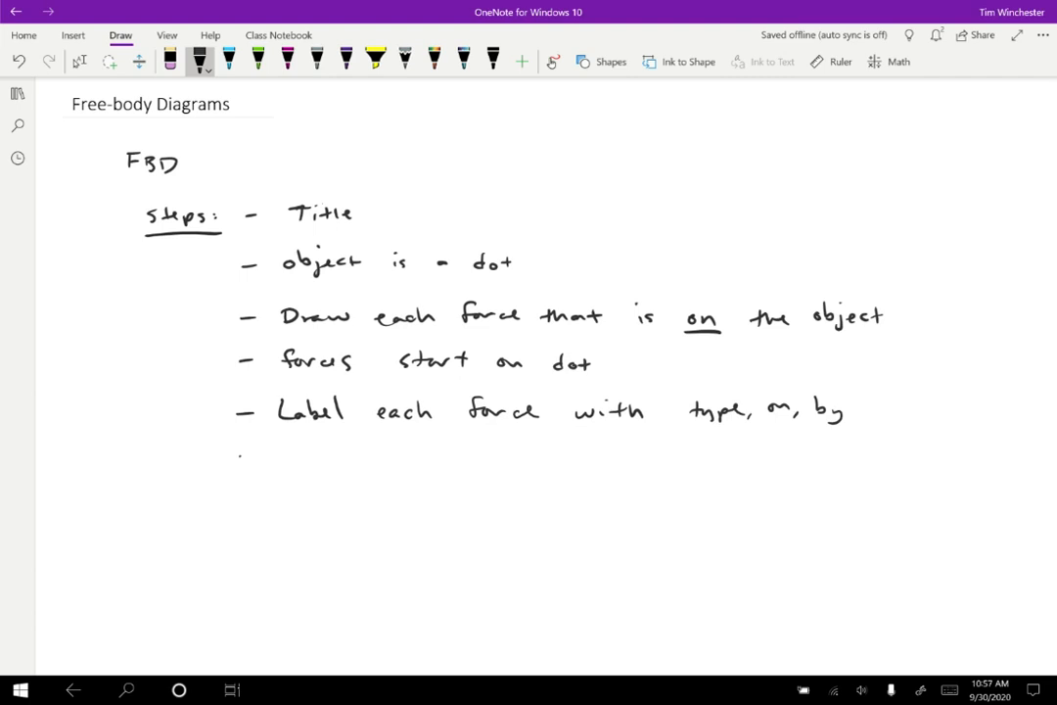
drag(274, 454, 352, 454)
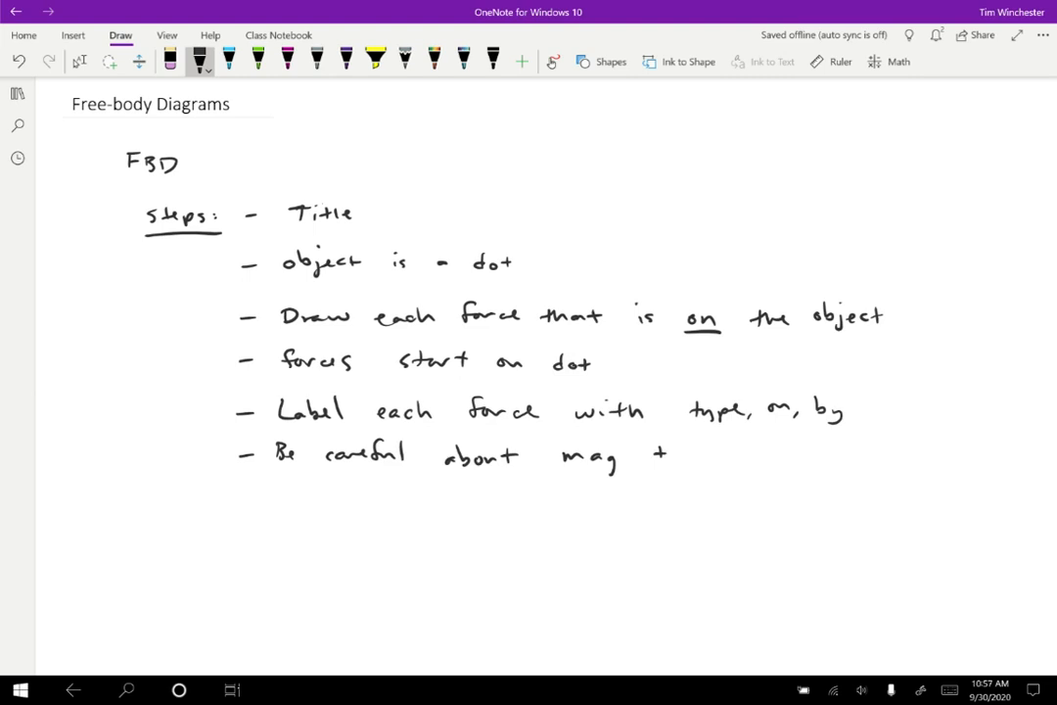
drag(690, 454, 730, 460)
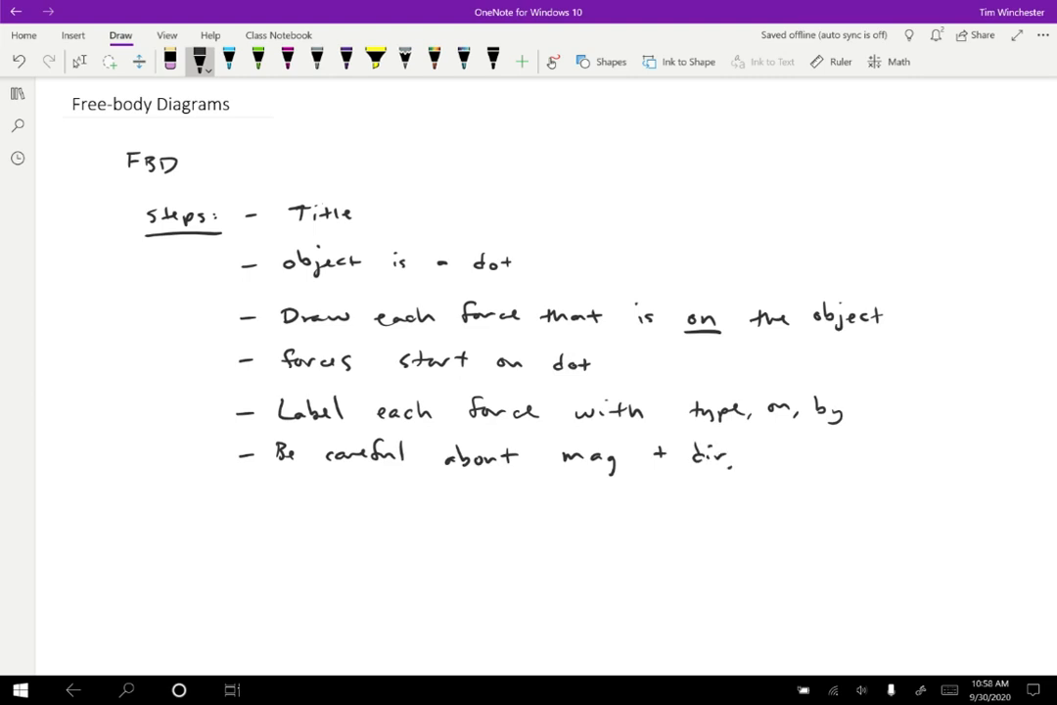
scroll(down, 3)
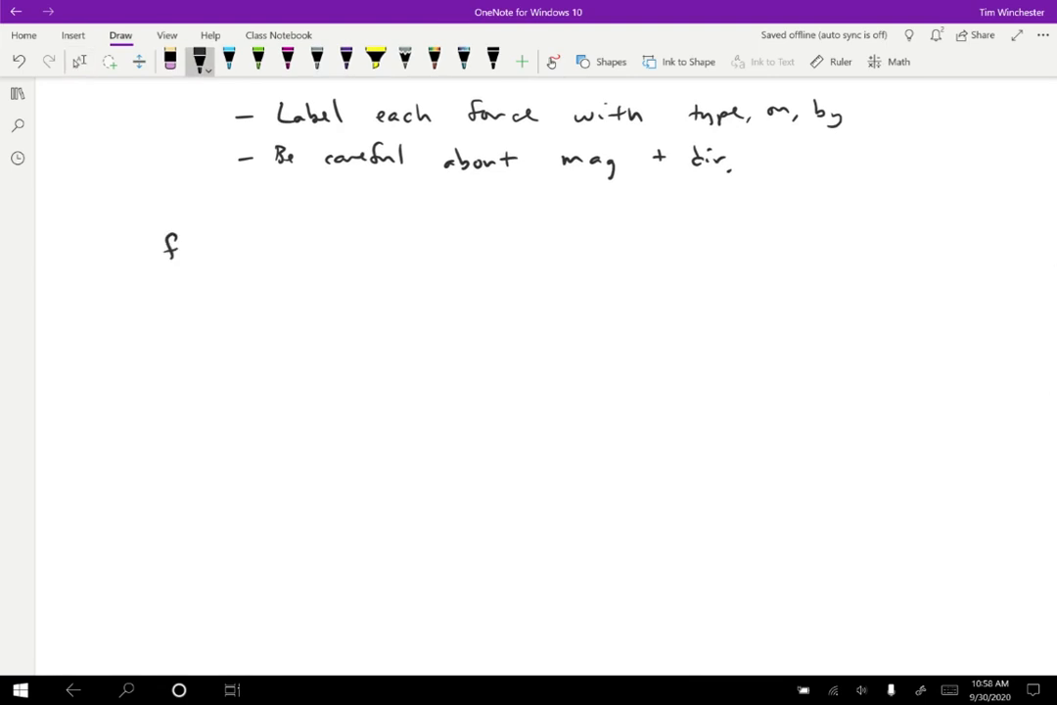
Step: Write underlined 'falling ball', add a dot with a downward arrow labelled G subscript bE
drag(176, 245, 284, 245)
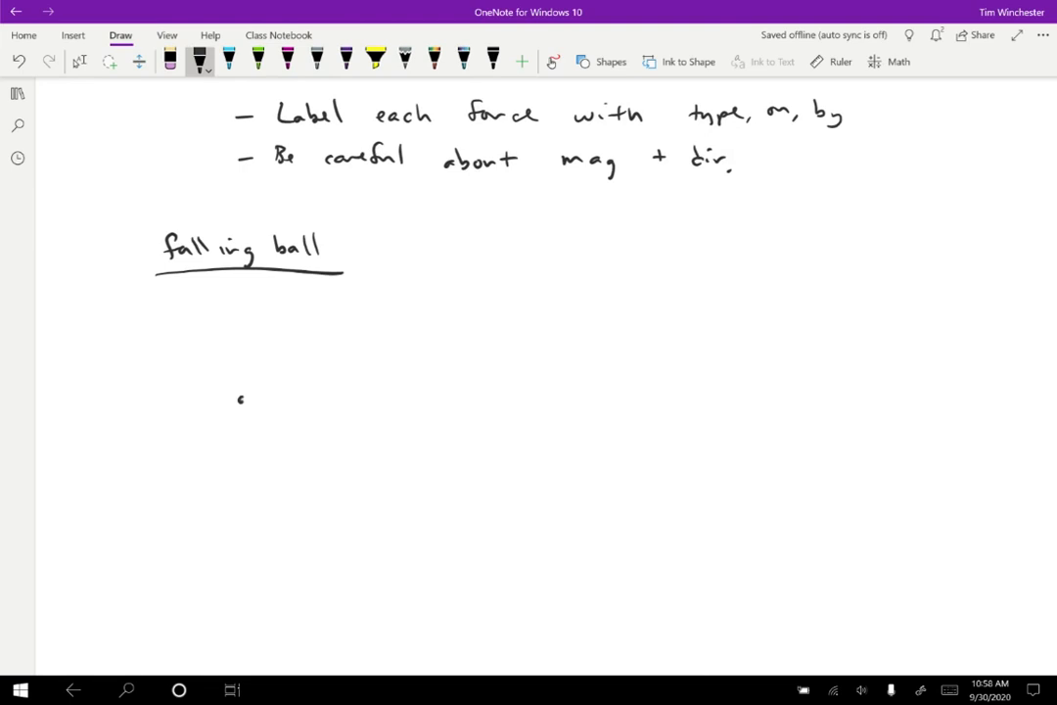
click(243, 398)
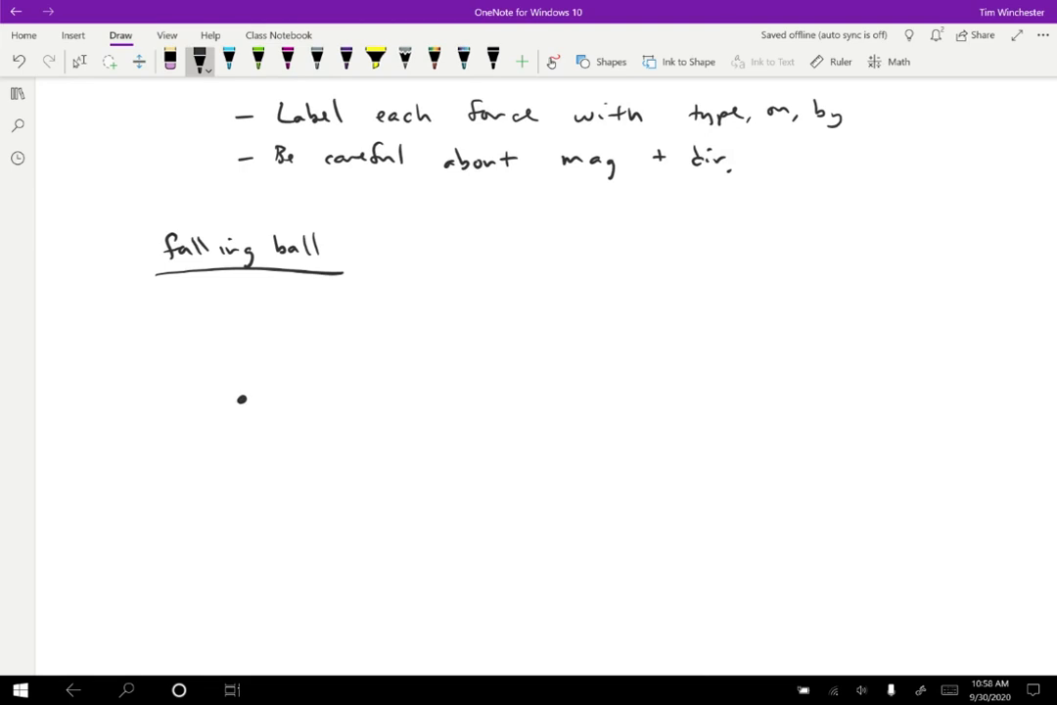
drag(243, 397, 243, 474)
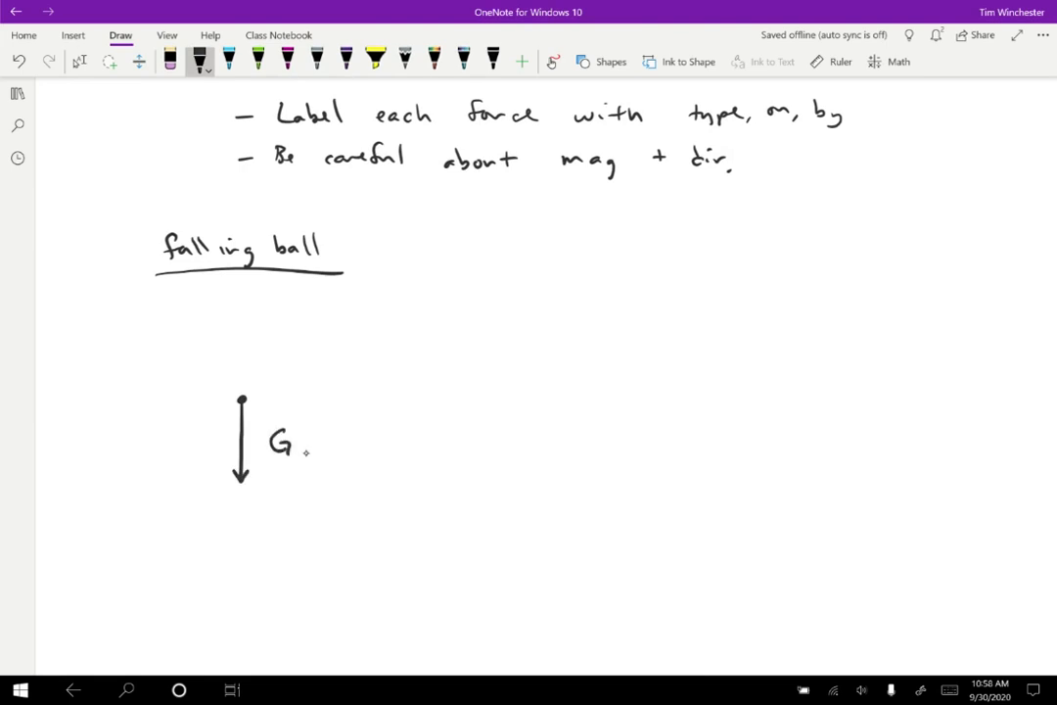
text(bE)
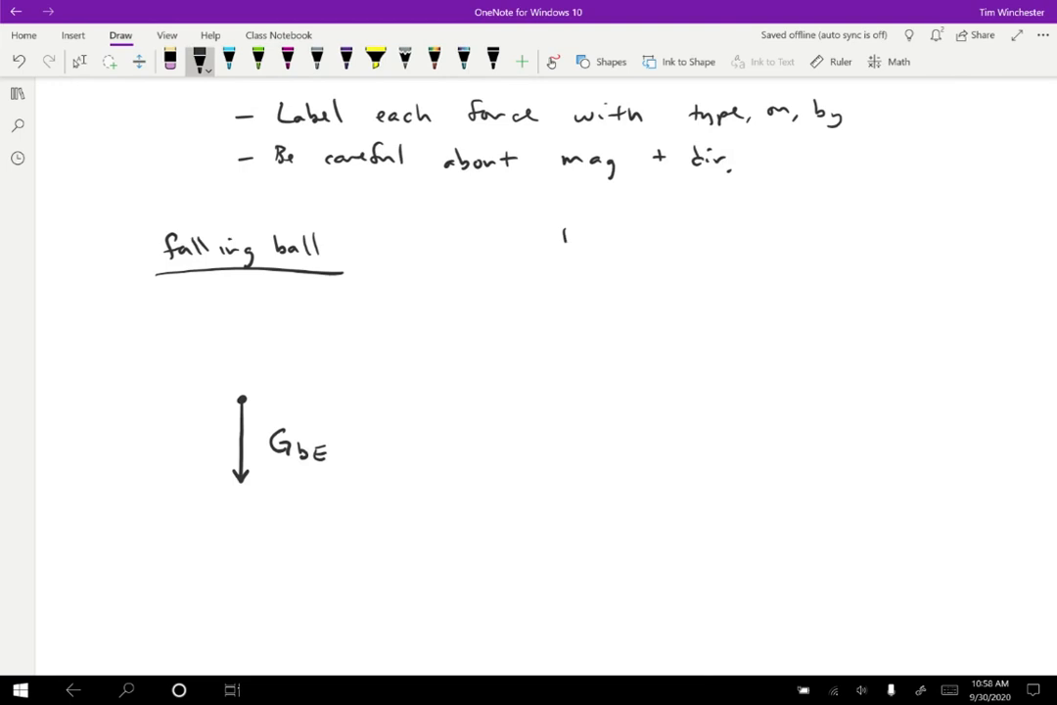
Step: Write underlined 'book on table' with a dot, downward 'GBE' arrow, and upward arrow
drag(563, 243, 675, 243)
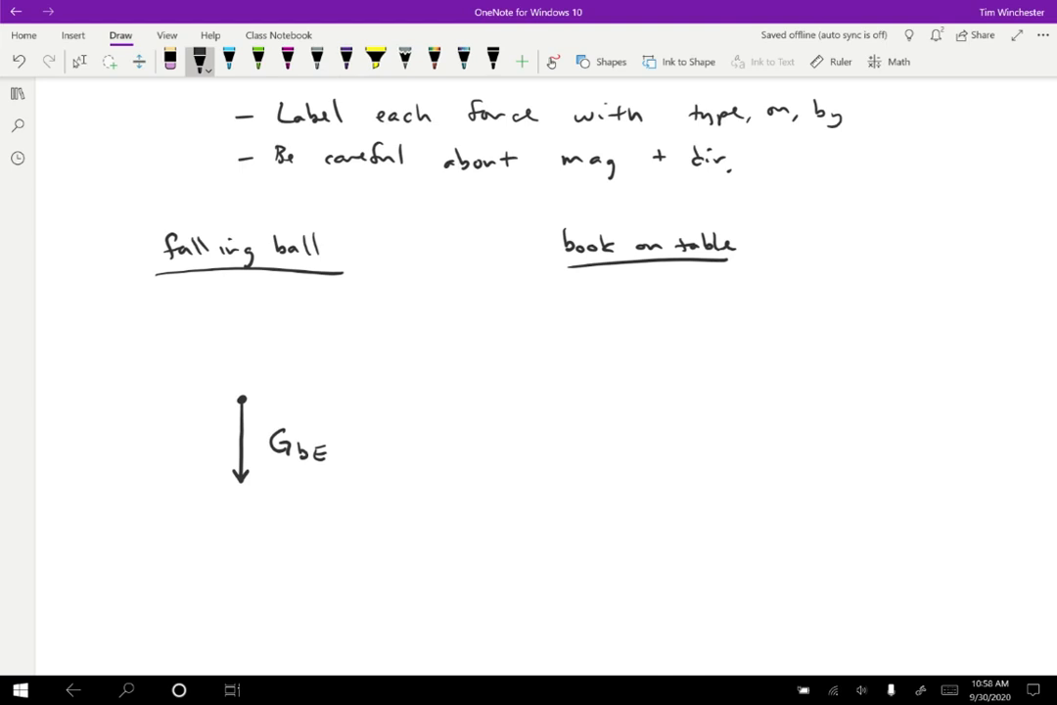
click(638, 405)
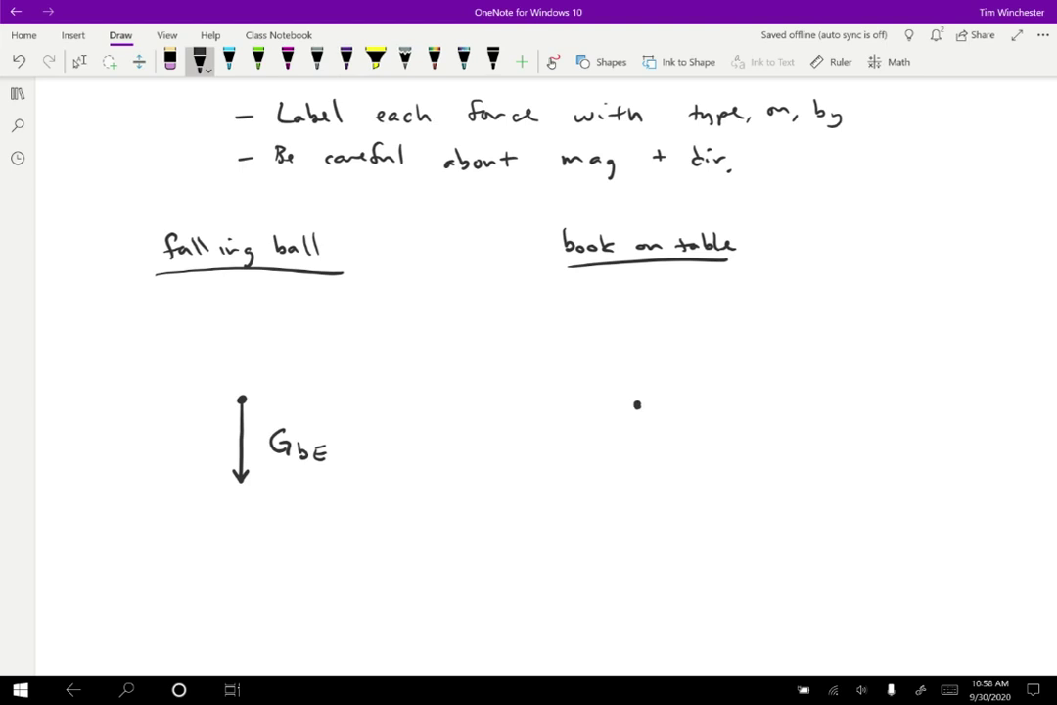
drag(636, 403, 636, 485)
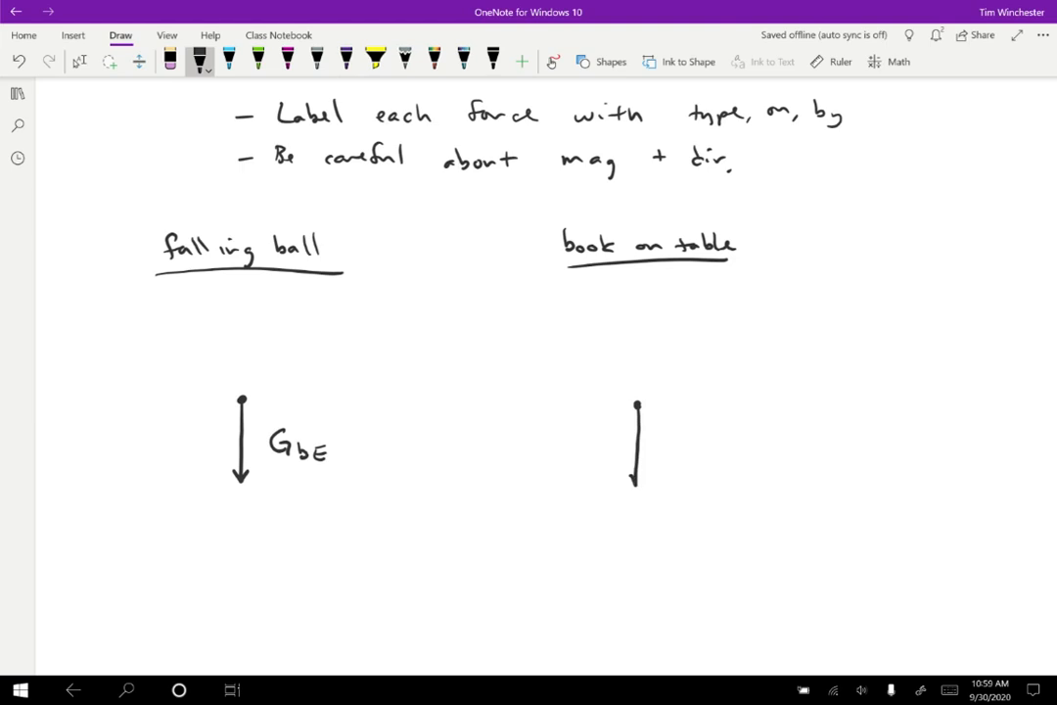
drag(675, 431, 686, 451)
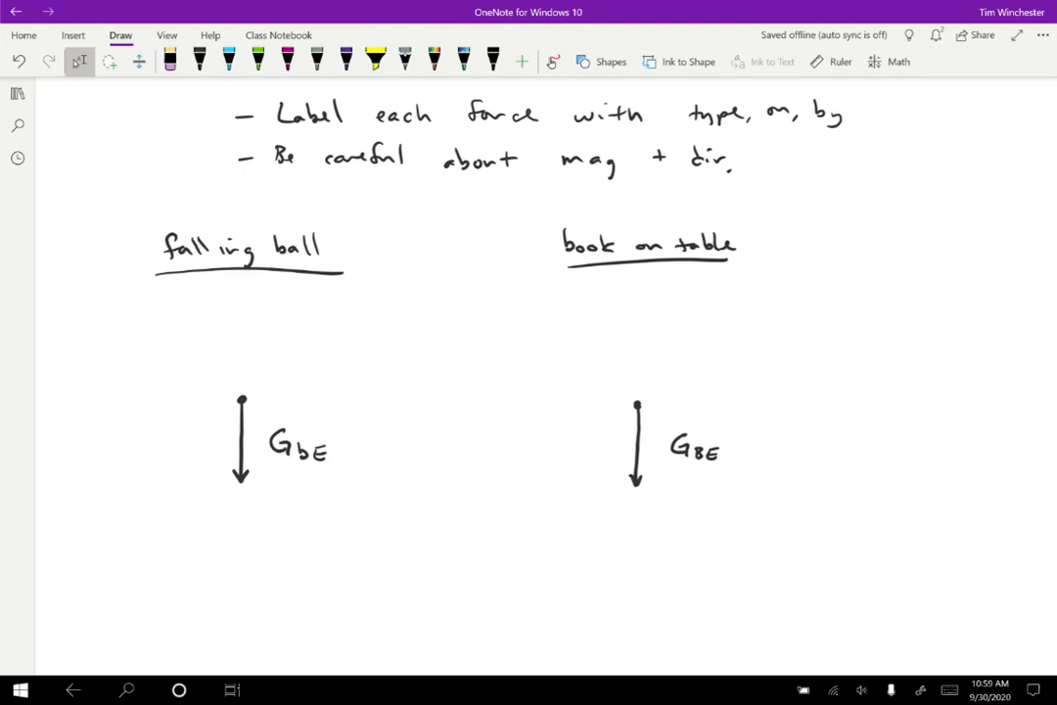
drag(639, 403, 639, 323)
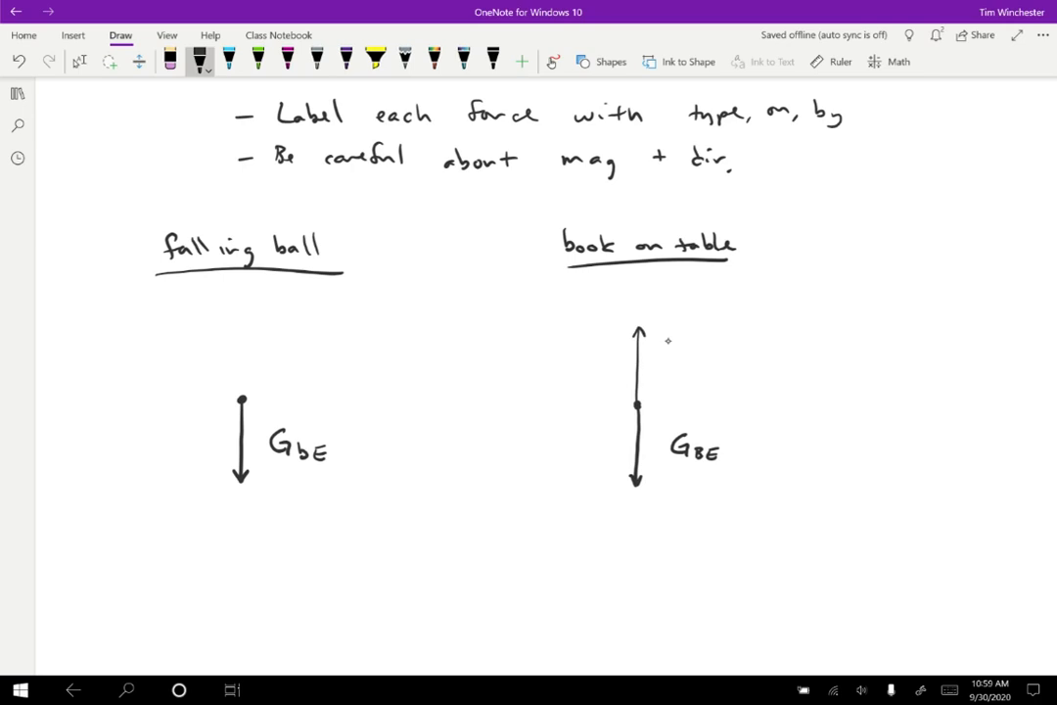
Step: Label the book's upward normal force arrow 'NBT'
text(NBT)
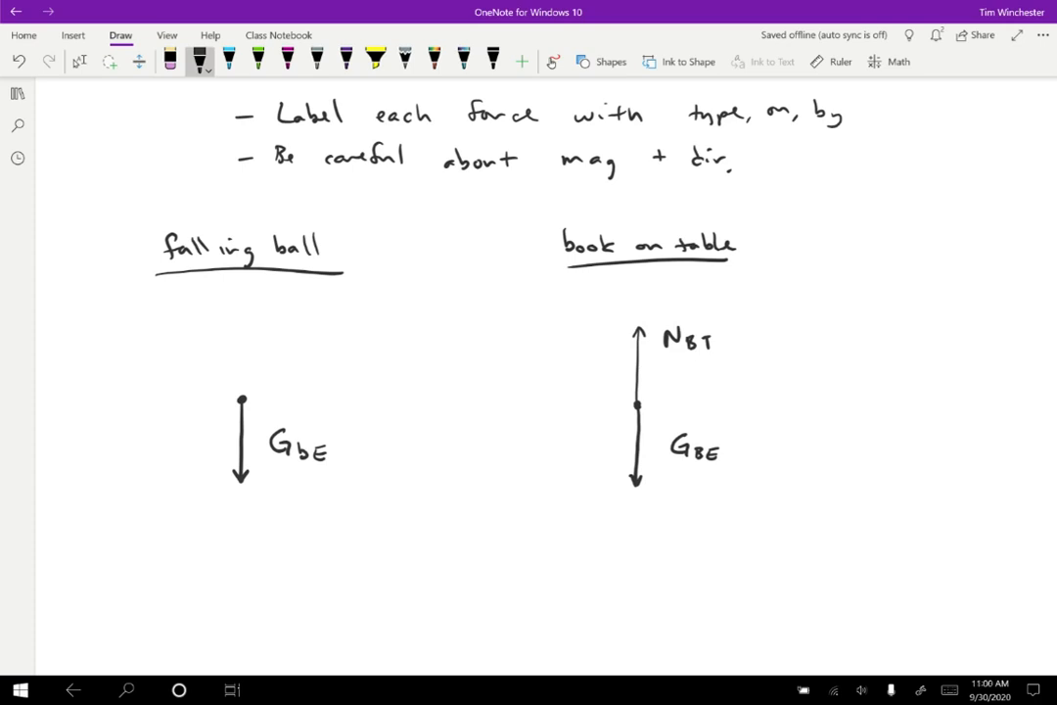
mouse_move(867, 303)
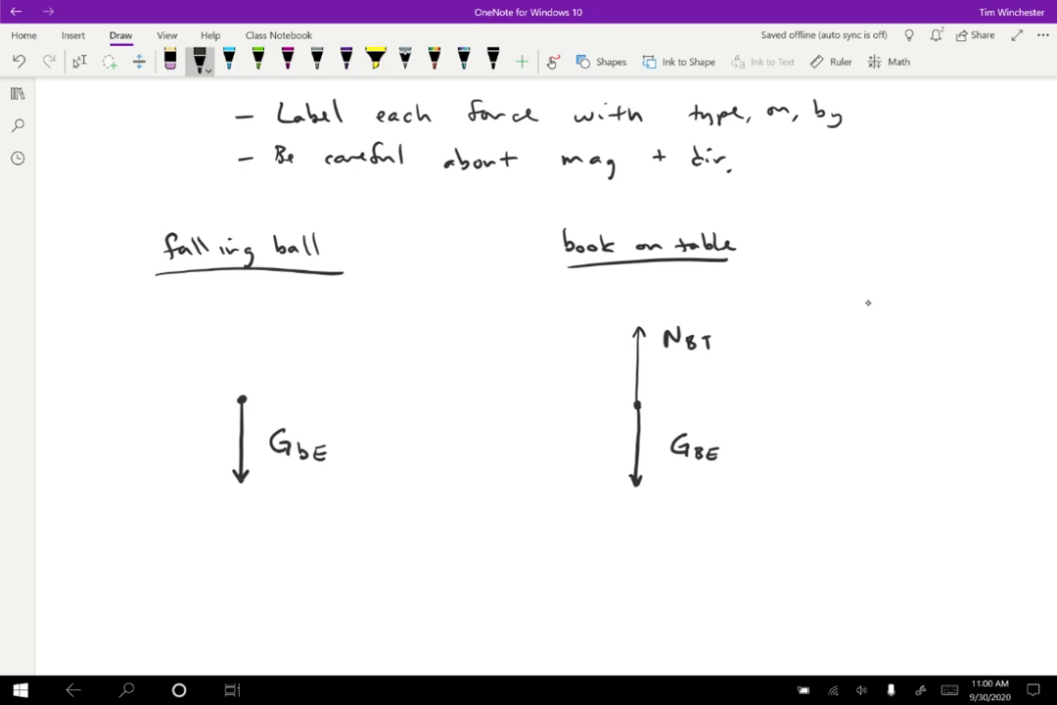
Step: Handwrite '(N3L pairs:' beside the book diagram and tap below to begin an entry
drag(863, 294, 886, 293)
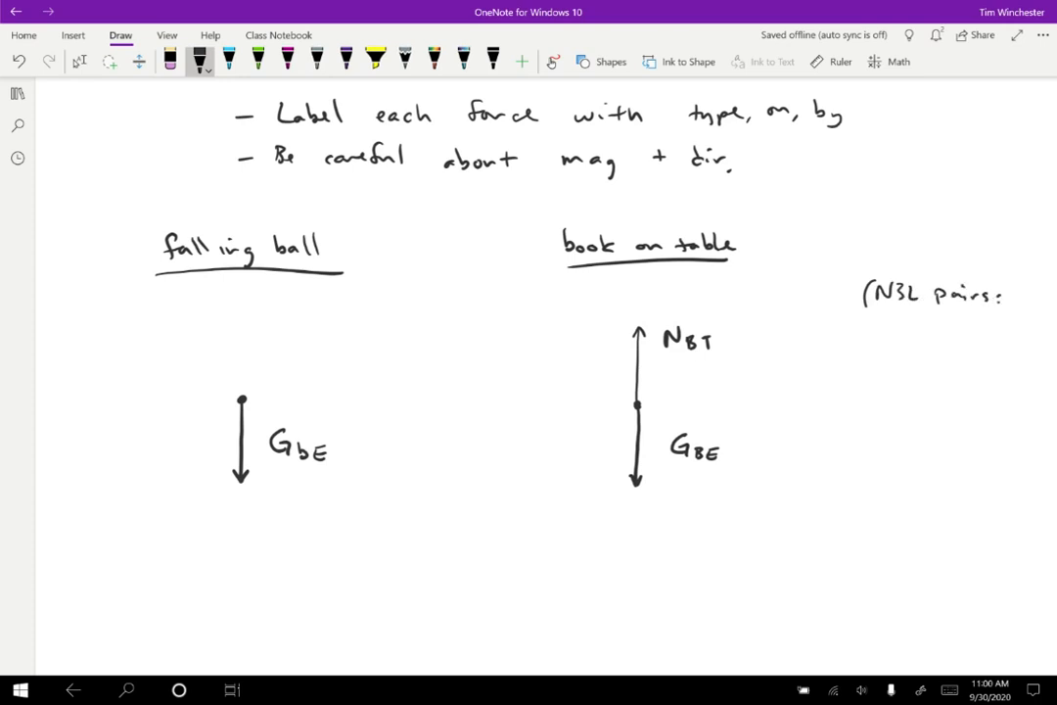
click(894, 333)
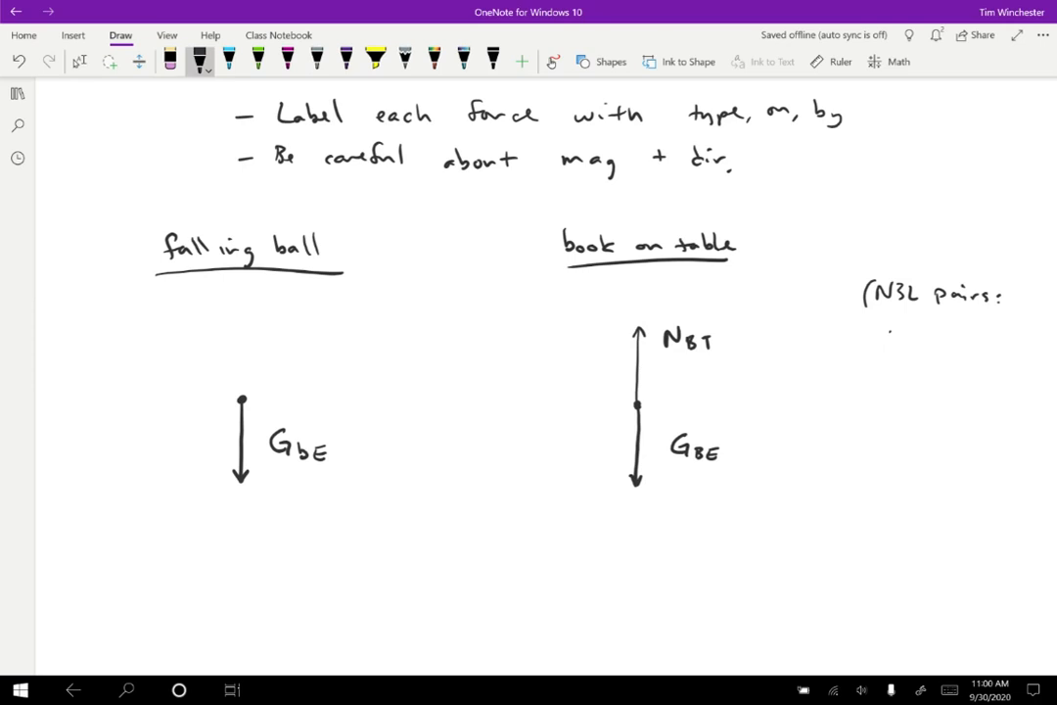